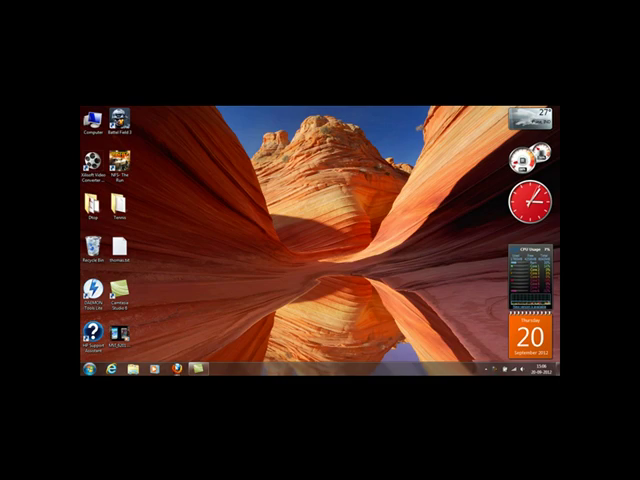
- Launch the web browser from the taskbar onto Google's search page
{"action": "left_click", "coordinate": [176, 368]}
{"action": "type", "text": "team"}
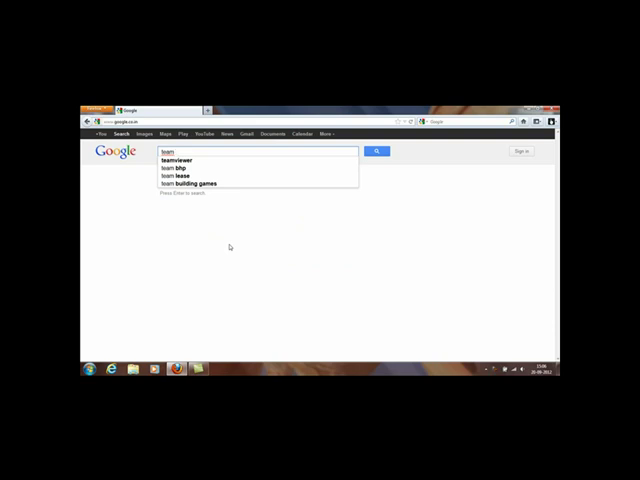
- Search Google for 'teamviewer' and go to the official TeamViewer site result
{"action": "left_click", "coordinate": [176, 160]}
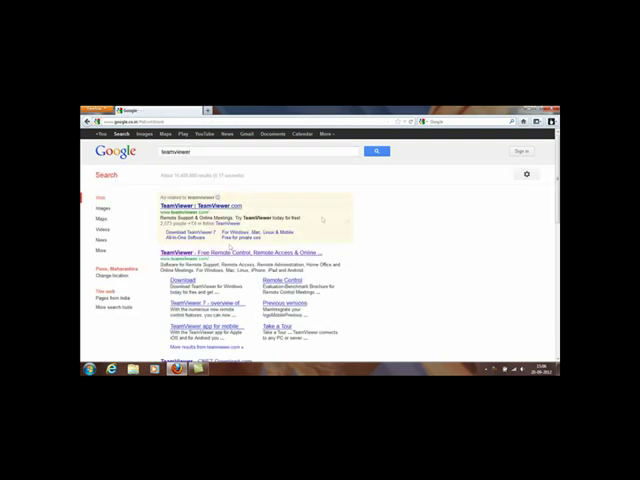
{"action": "scroll", "scroll_direction": "down", "scroll_amount": 3}
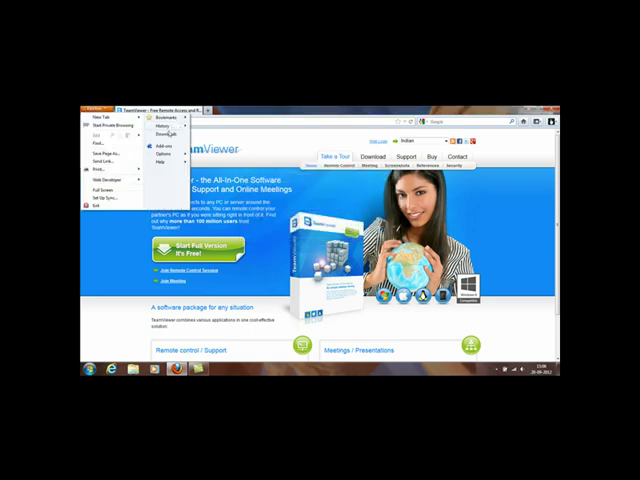
- Download the full-version TeamViewer installer and run it from the security dialog
{"action": "left_click", "coordinate": [160, 132]}
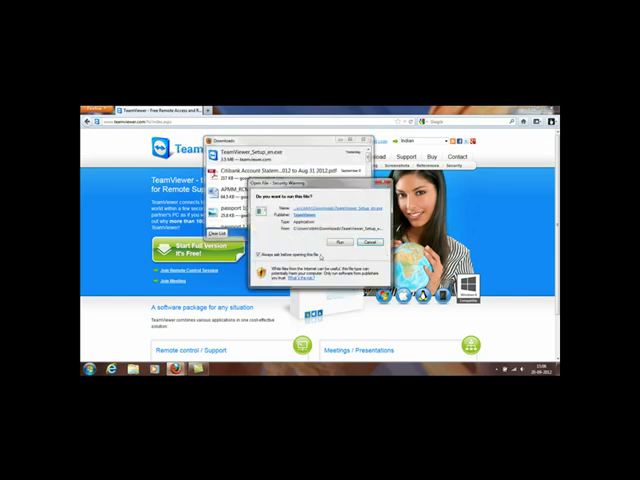
{"action": "left_click", "coordinate": [344, 244]}
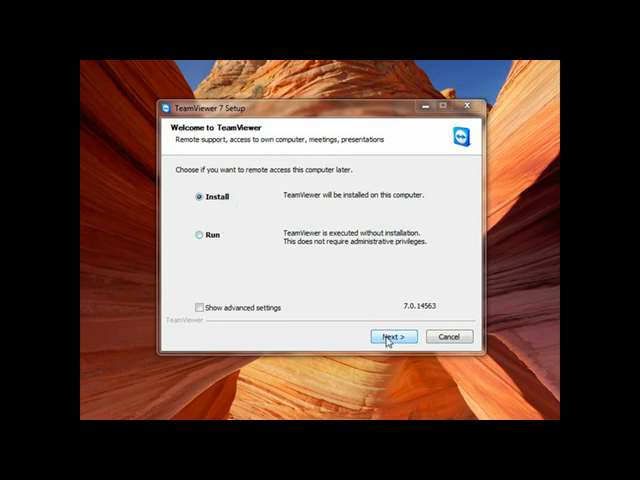
- Choose Install, personal / non-commercial use, and accept both licence agreement terms
{"action": "left_click", "coordinate": [392, 336]}
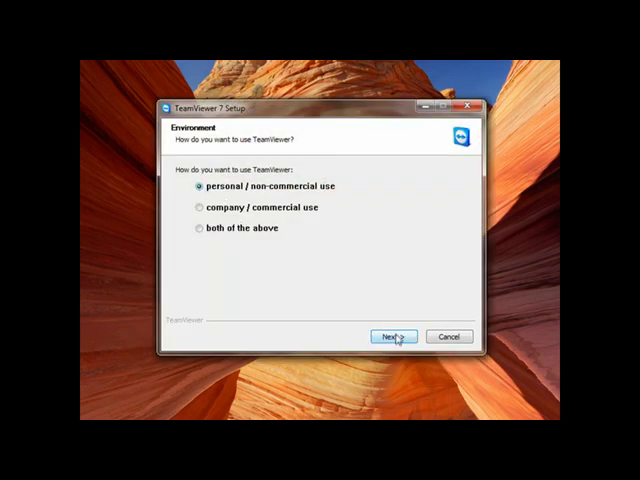
{"action": "left_click", "coordinate": [392, 336]}
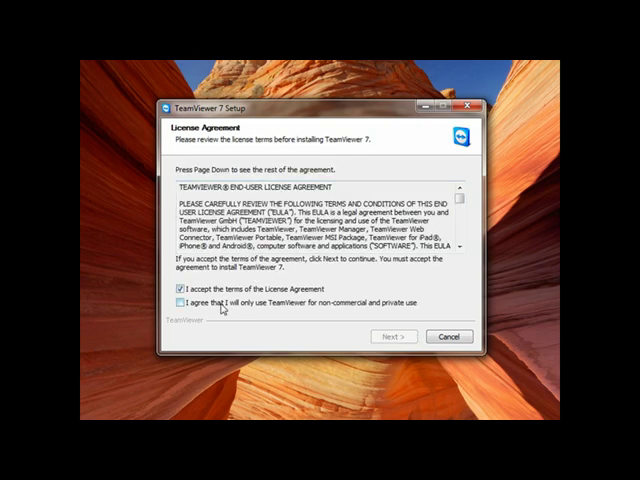
{"action": "left_click", "coordinate": [172, 304]}
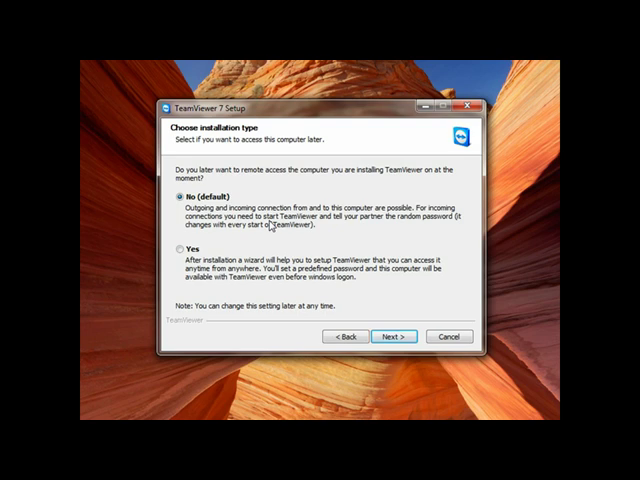
- Select Yes to allow accessing this computer later without anyone present
{"action": "left_click", "coordinate": [178, 250]}
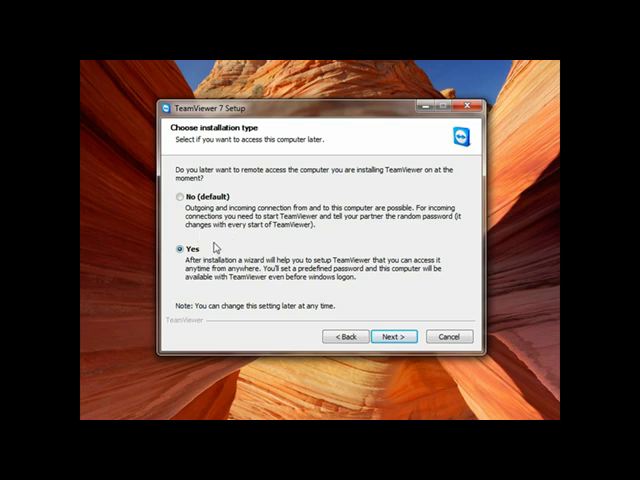
{"action": "mouse_move", "coordinate": [310, 252]}
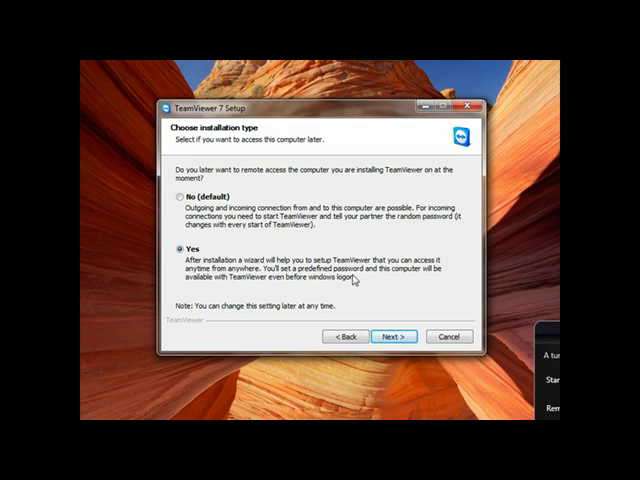
{"action": "mouse_move", "coordinate": [352, 280]}
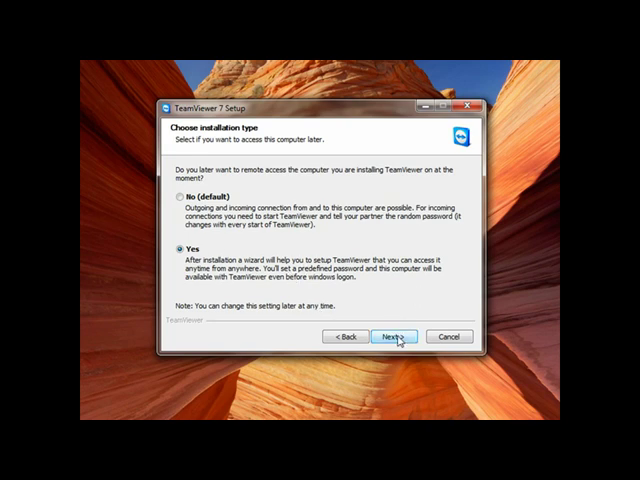
- Install TeamViewer 7 and start the unattended access wizard past its intro
{"action": "left_click", "coordinate": [392, 336]}
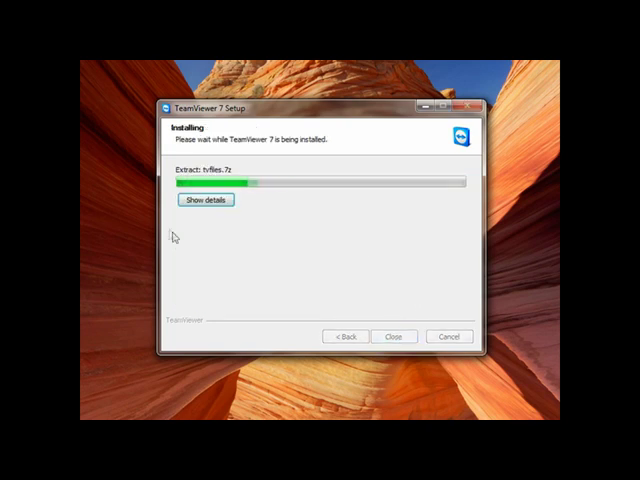
{"action": "mouse_move", "coordinate": [398, 258]}
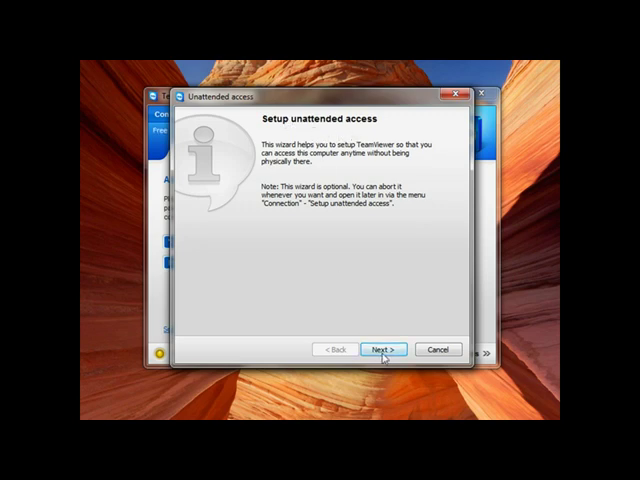
{"action": "left_click", "coordinate": [380, 348]}
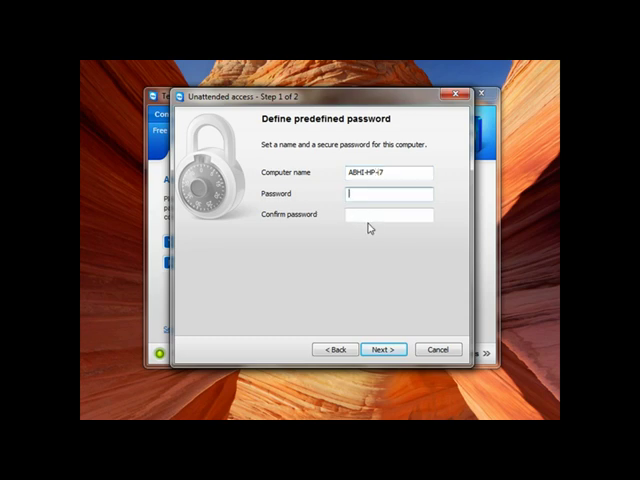
- Enter and confirm a predefined password for this computer and continue
{"action": "left_click", "coordinate": [388, 194]}
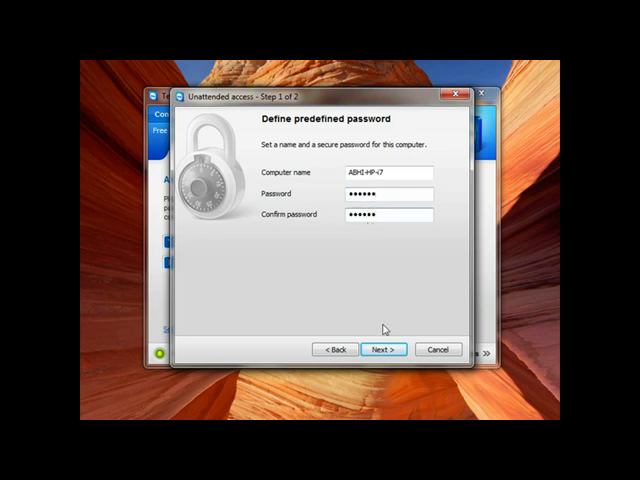
{"action": "left_click", "coordinate": [376, 350]}
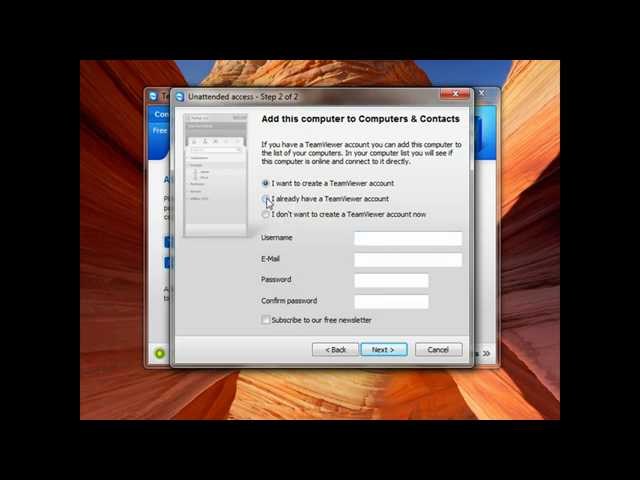
- Sign in with the existing TeamViewer account 'abhishek' to add this computer
{"action": "left_click", "coordinate": [264, 210]}
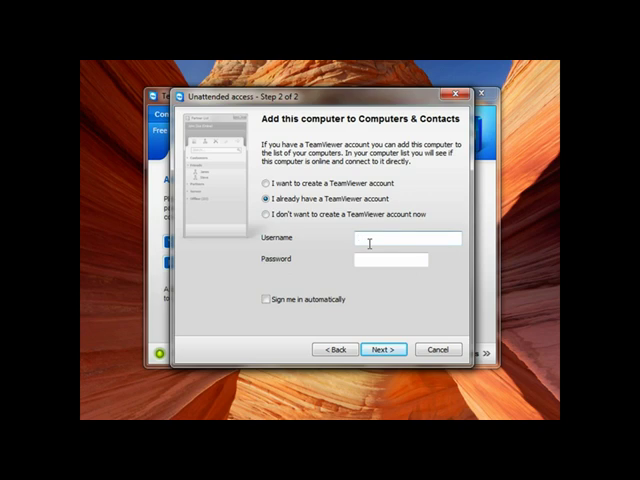
{"action": "type", "text": "abhishek_virus"}
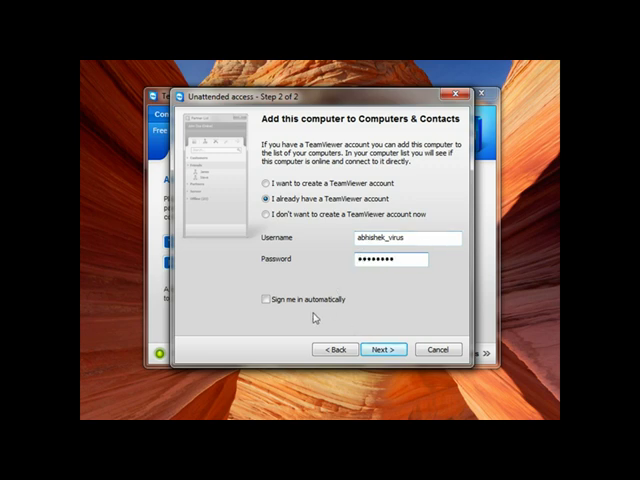
{"action": "left_click", "coordinate": [264, 300]}
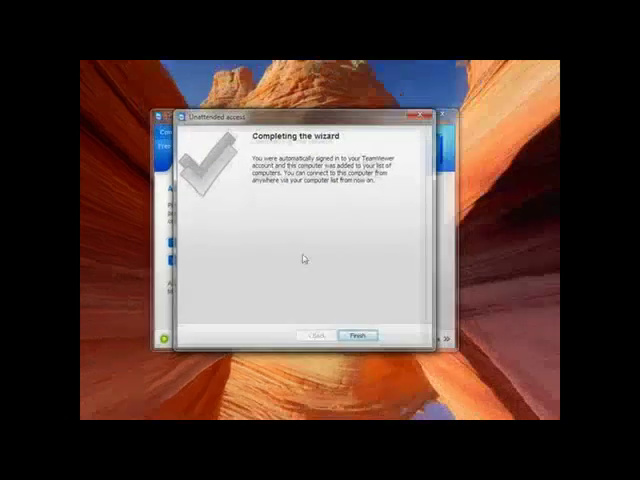
- Finish the completed unattended access wizard
{"action": "left_click", "coordinate": [364, 334]}
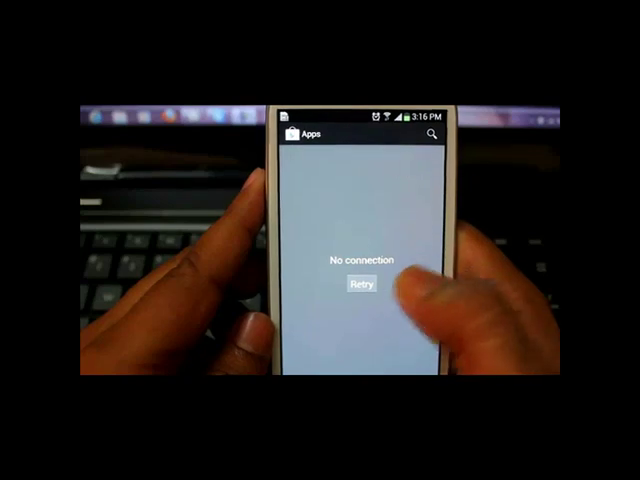
- Retry loading the Play Store and start a search for 'team'
{"action": "left_click", "coordinate": [360, 288]}
{"action": "type", "text": "team"}
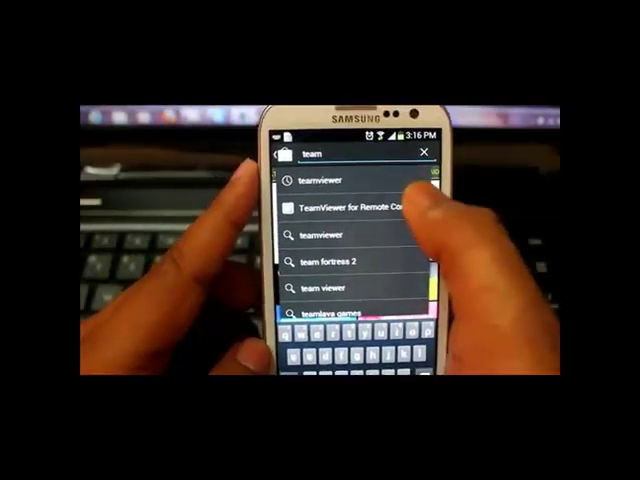
{"action": "left_click", "coordinate": [356, 210]}
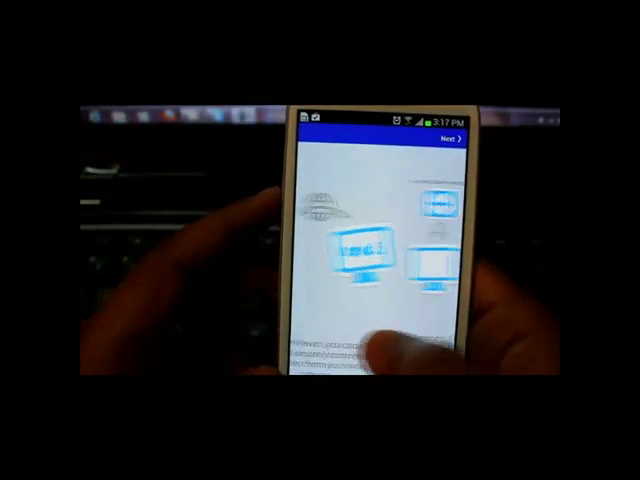
- Advance past the intro to the Computers & Contacts sign-in and focus the password field
{"action": "left_click", "coordinate": [448, 138]}
{"action": "type", "text": "abhishek"}
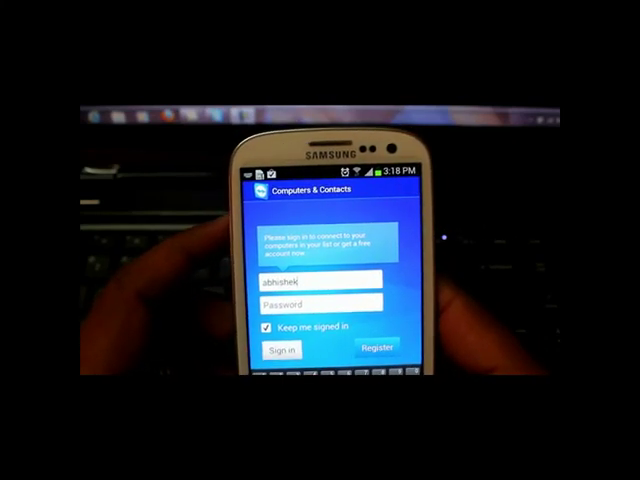
{"action": "left_click", "coordinate": [320, 304]}
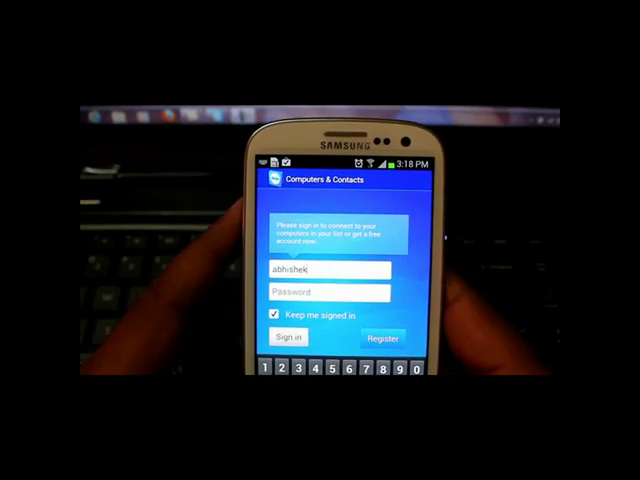